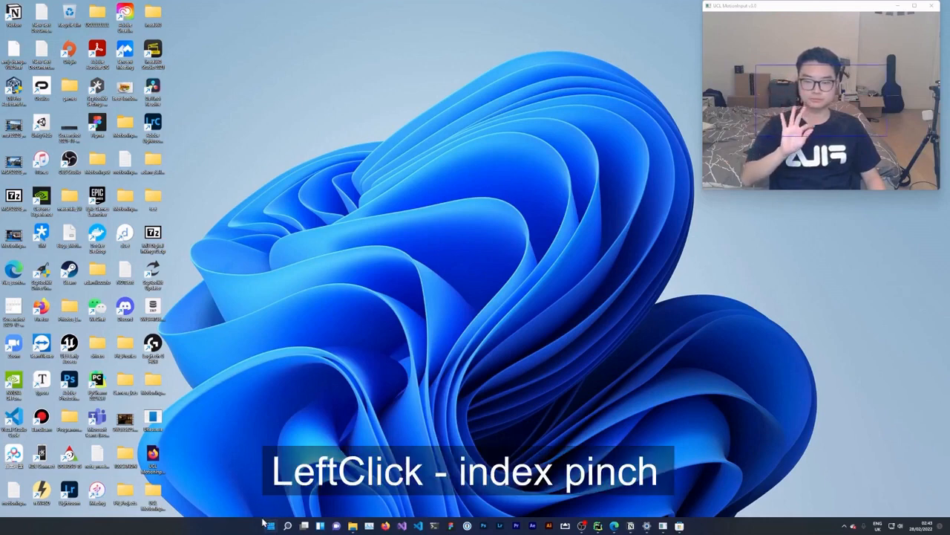
Open the Start menu and launch Microsoft Edge from Pinned apps.
left_click(271, 526)
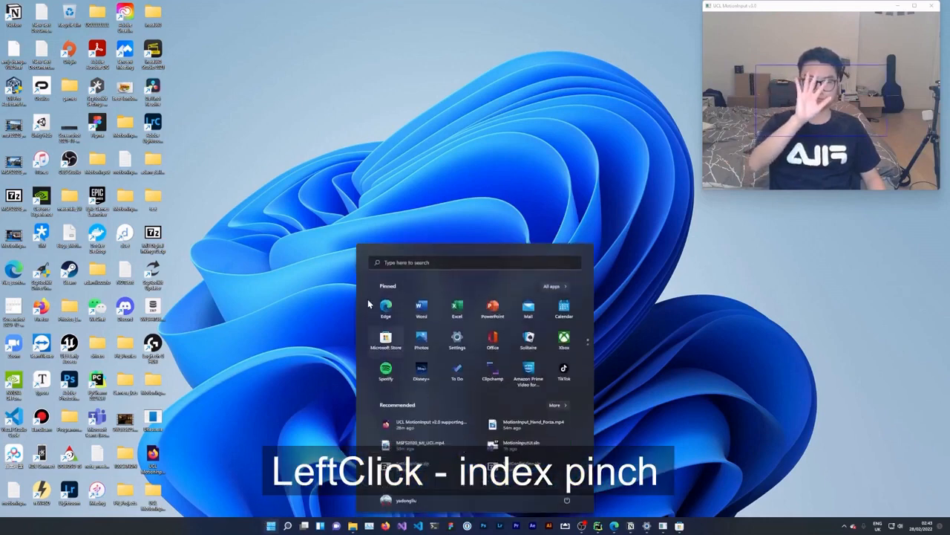
left_click(385, 306)
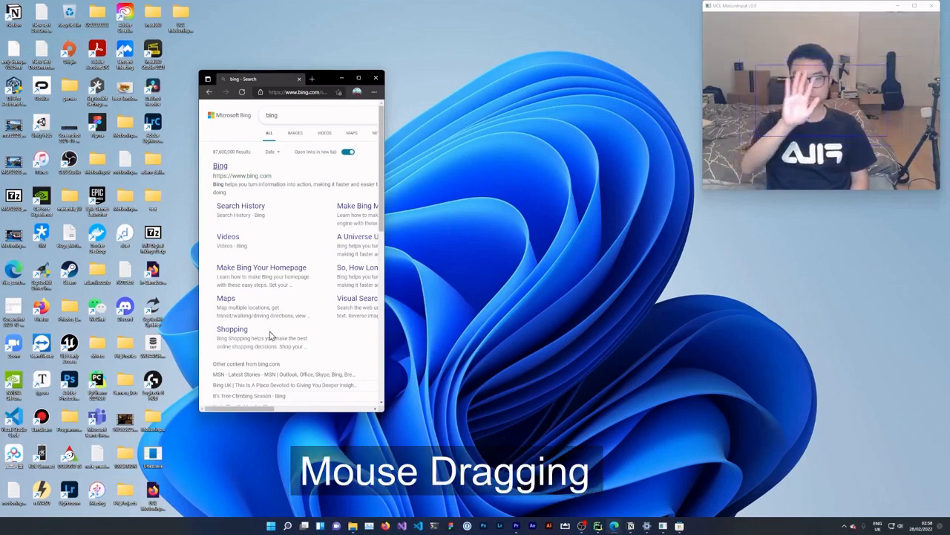
mouse_move(390, 341)
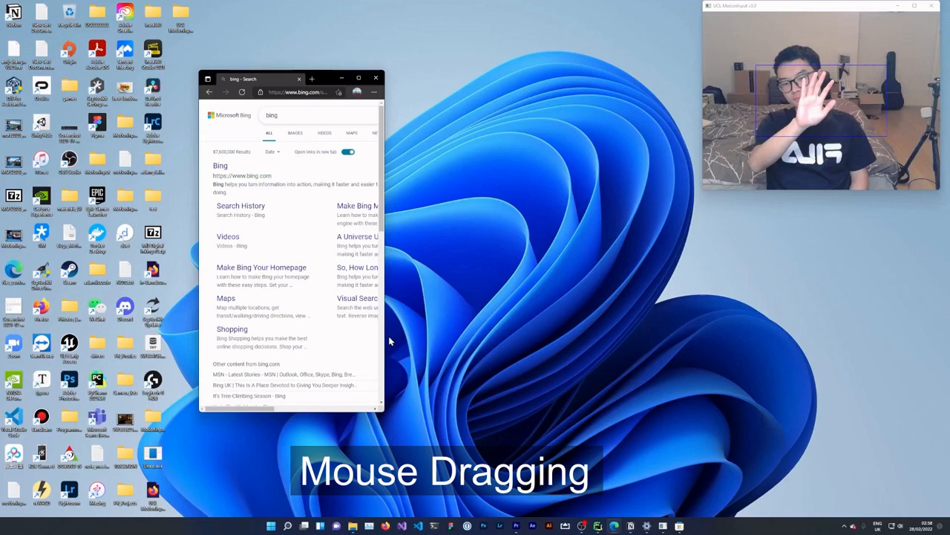
Drag the Edge window's right edge outward until the Bing info panel fits.
left_click_drag(383, 332, 408, 332)
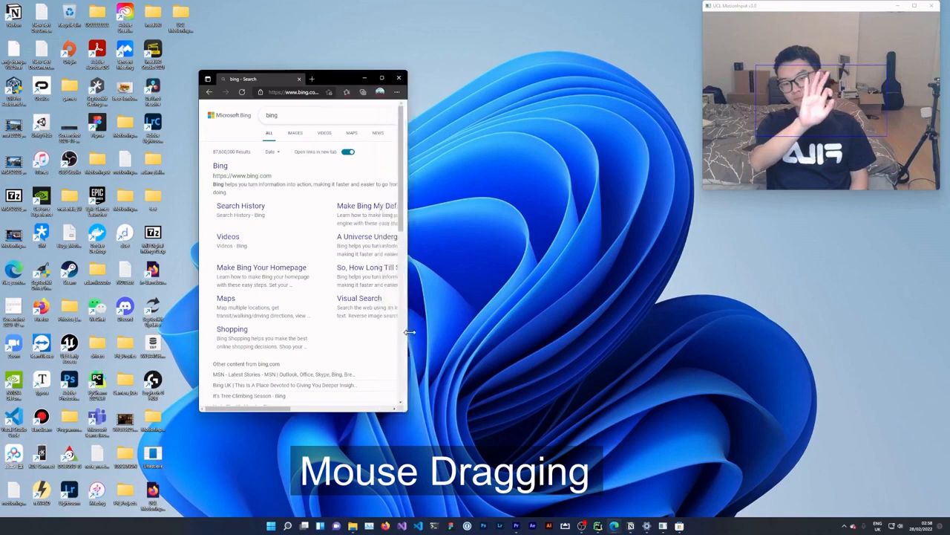
left_click_drag(409, 332, 646, 319)
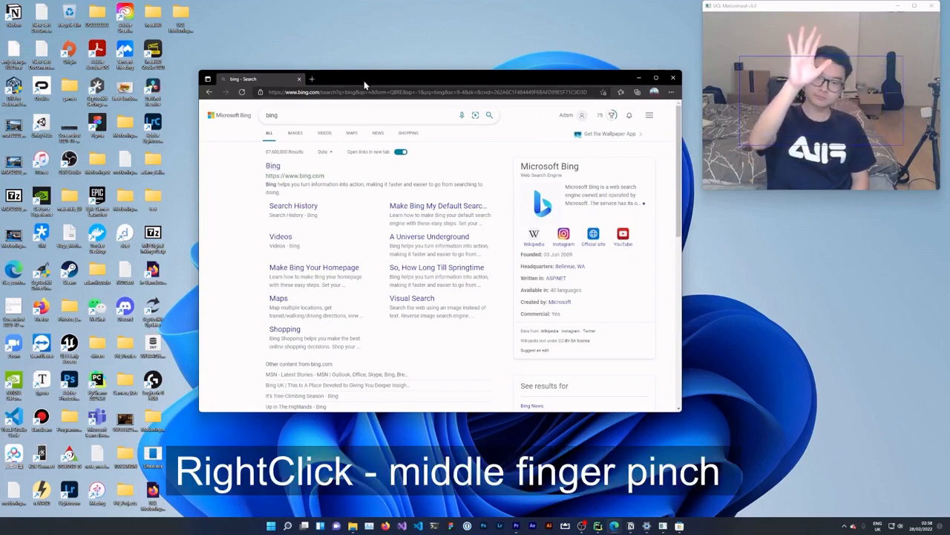
Maximize the Edge window from the title bar's window menu.
right_click(364, 84)
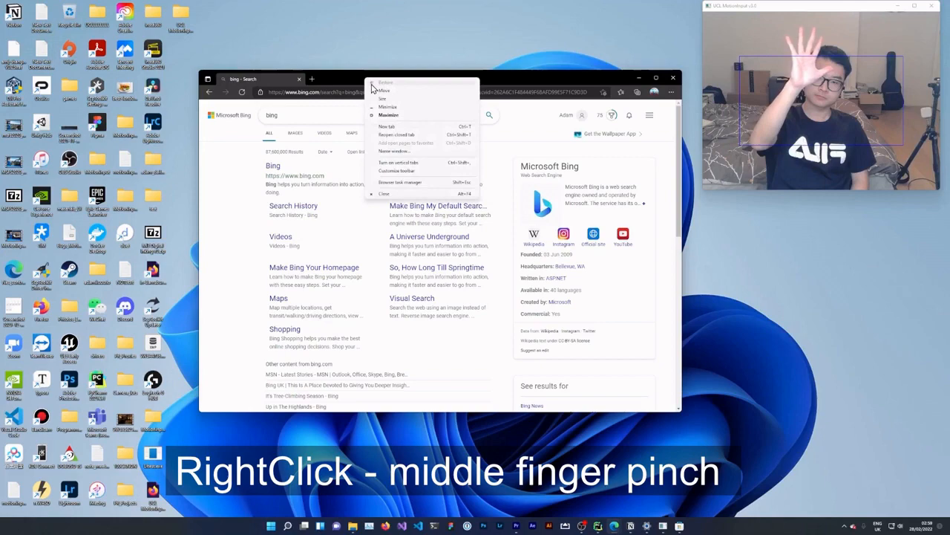
left_click(388, 115)
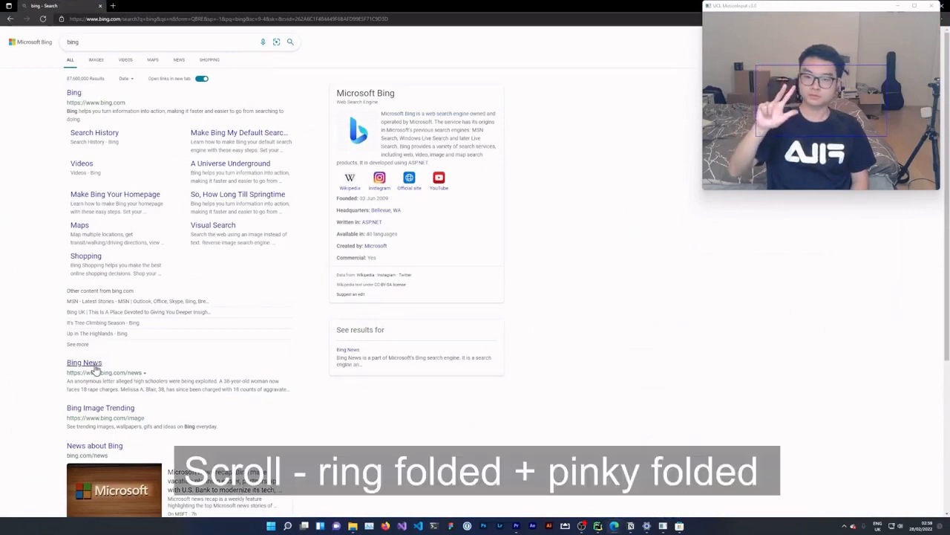
Scroll the Bing results to the page numbers and back to the News entries.
scroll("down", 3)
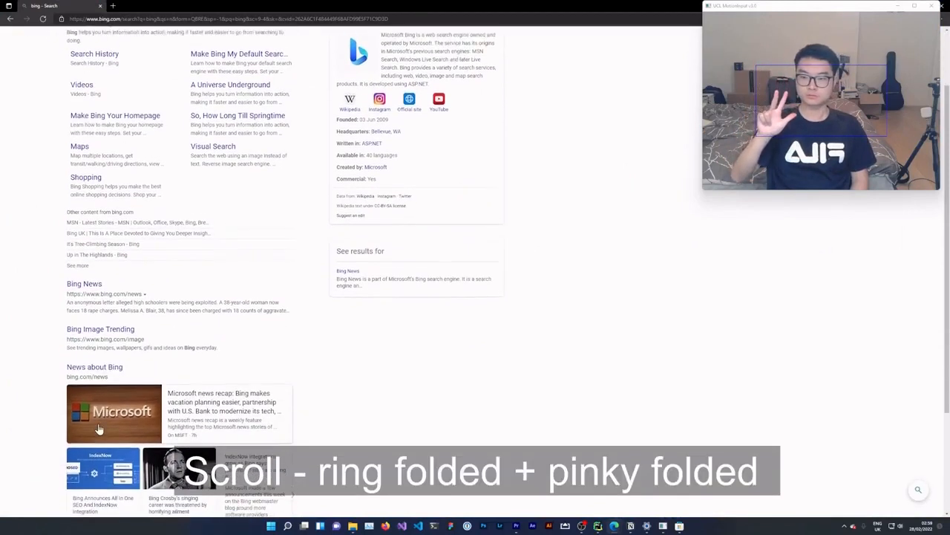
scroll("down", 3)
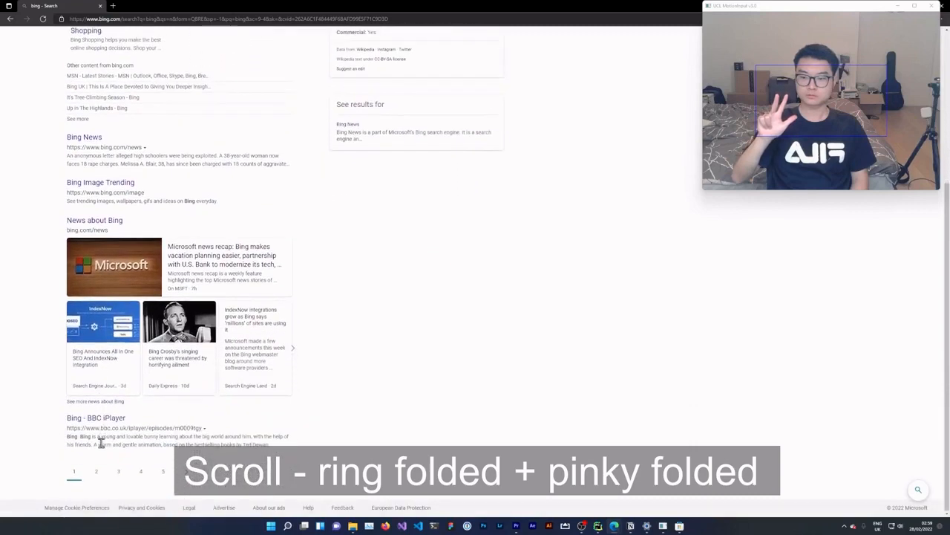
scroll("up", 3)
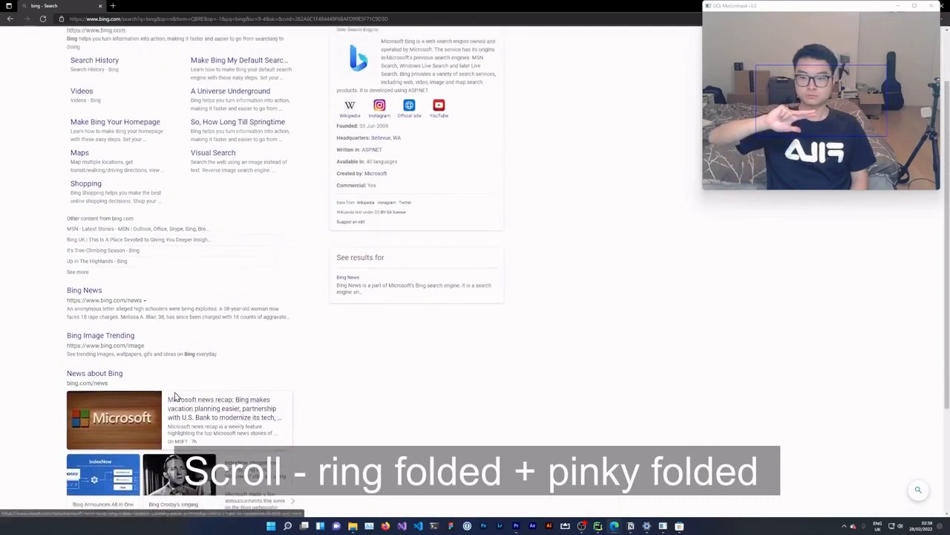
scroll("down", 3)
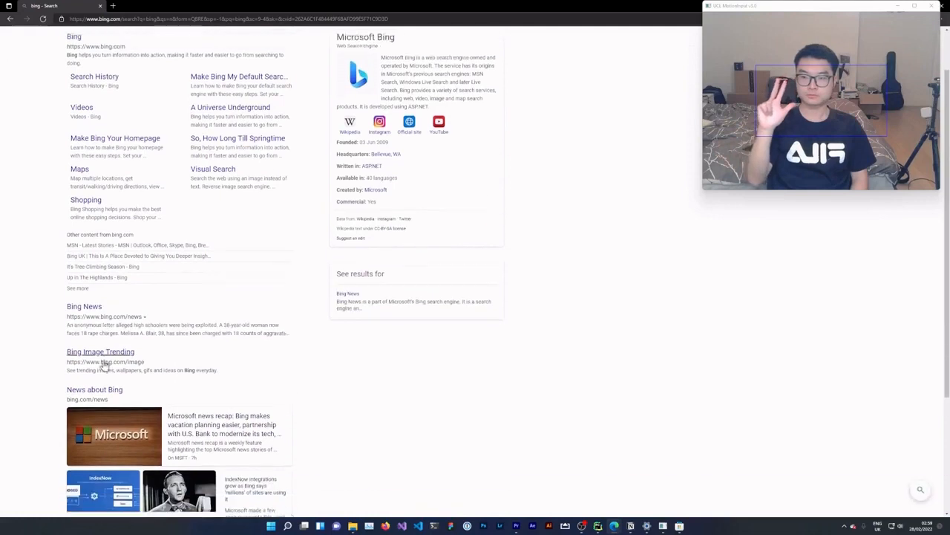
scroll("down", 3)
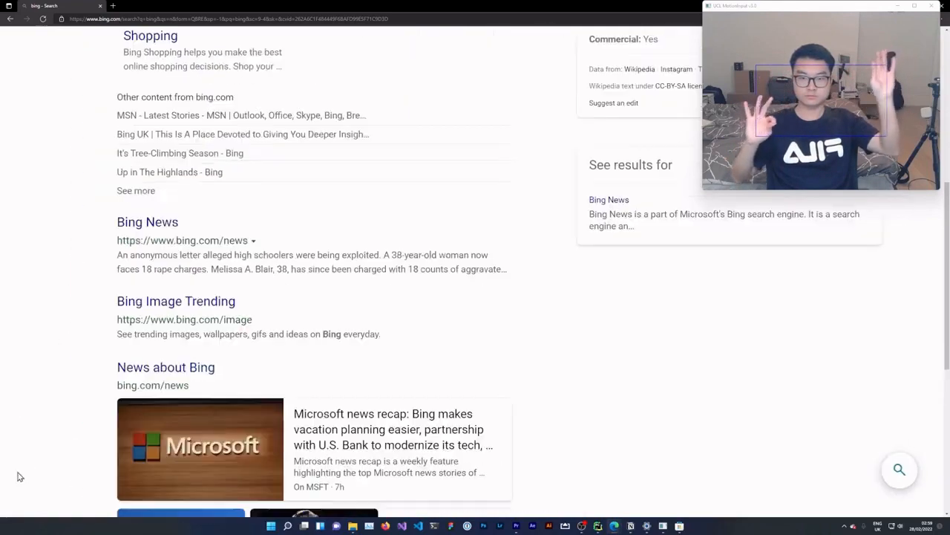
Zoom in on the Bing results page so text and images appear larger.
scroll("down", 3)
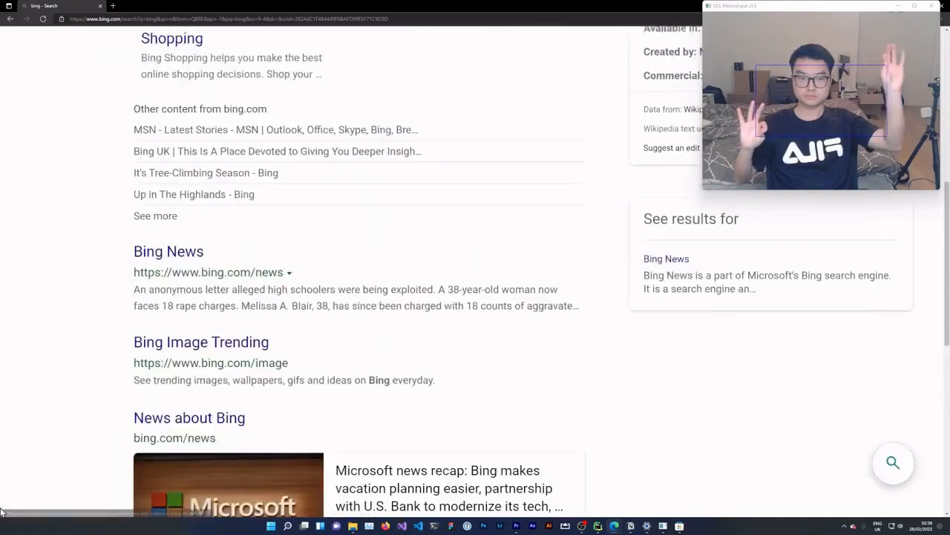